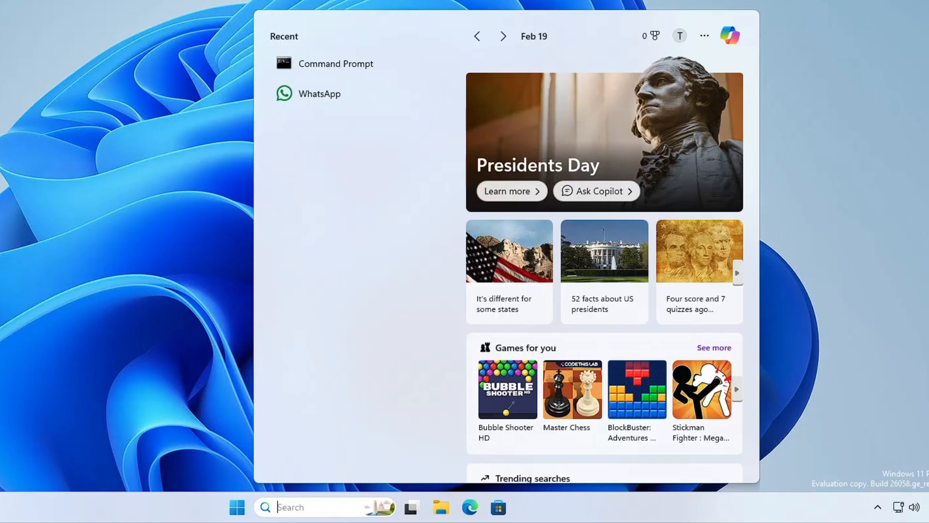
Step: Search Windows for 'task scheduler' to surface the Task Scheduler app
type("task scheduler")
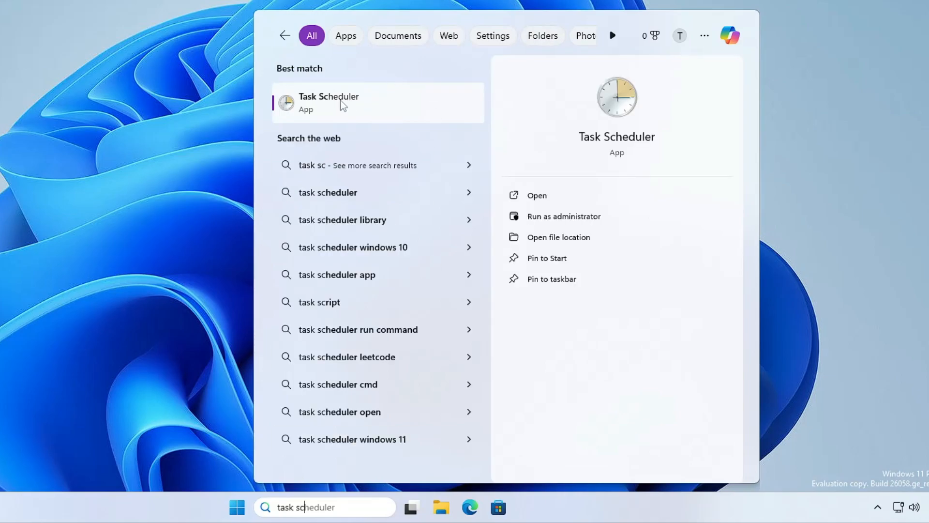
mouse_move(349, 107)
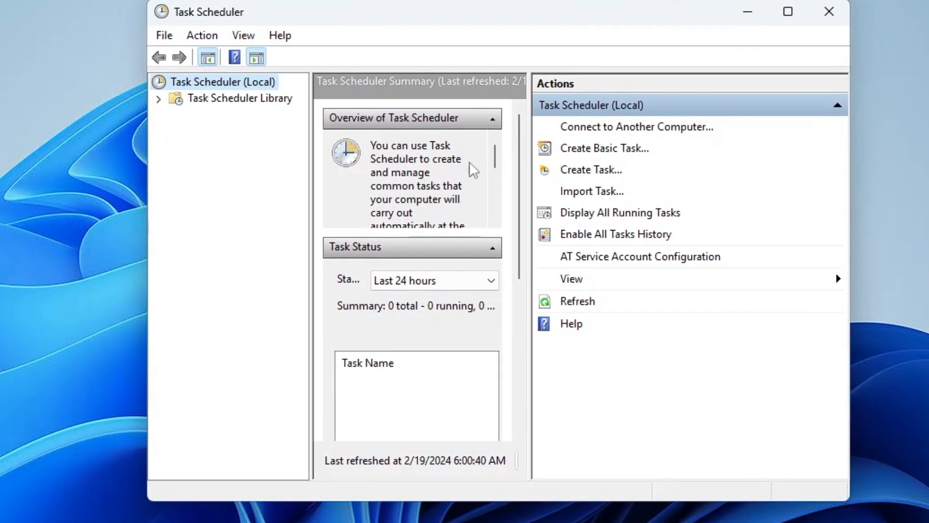
mouse_move(579, 155)
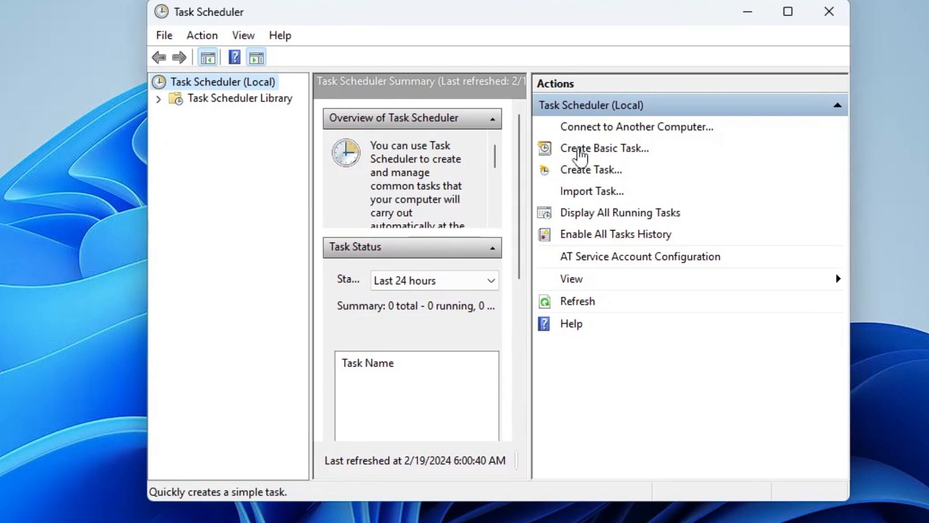
mouse_move(622, 160)
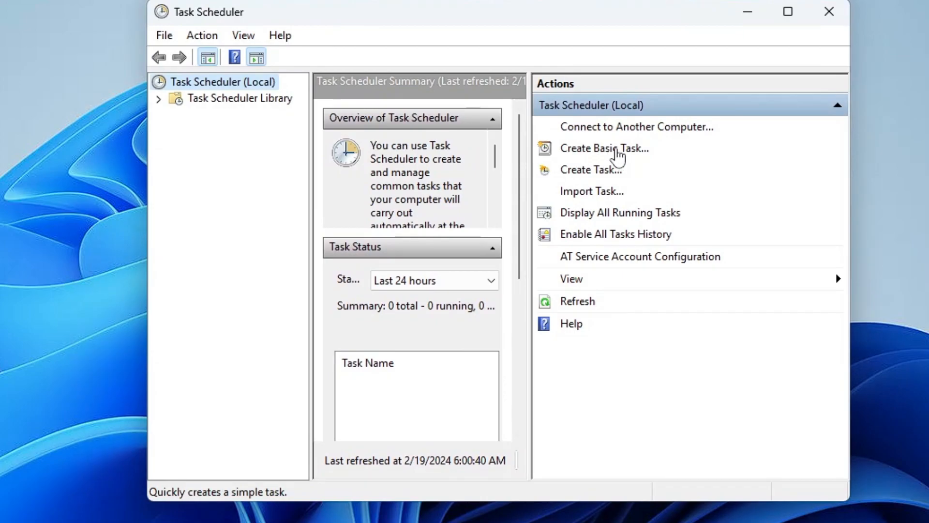
Step: Start the Create Basic Task Wizard from the Actions pane
left_click(604, 147)
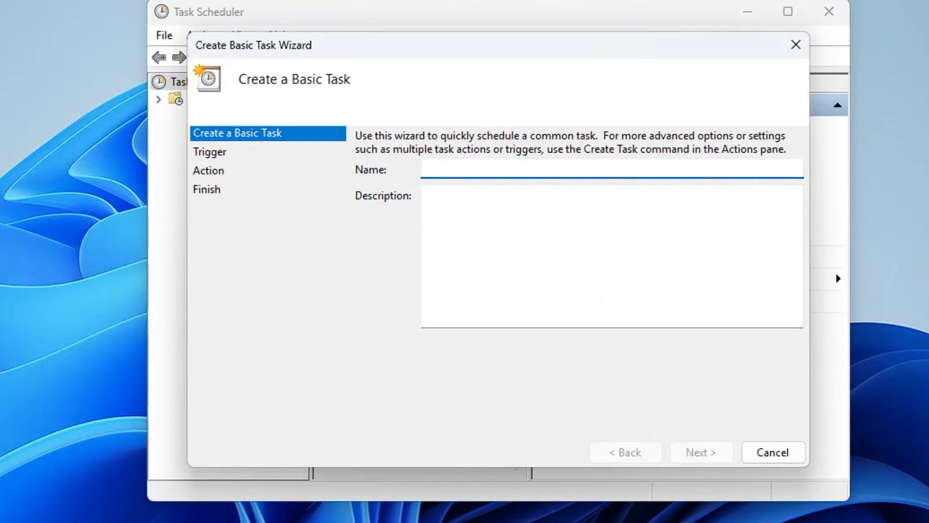
mouse_move(408, 173)
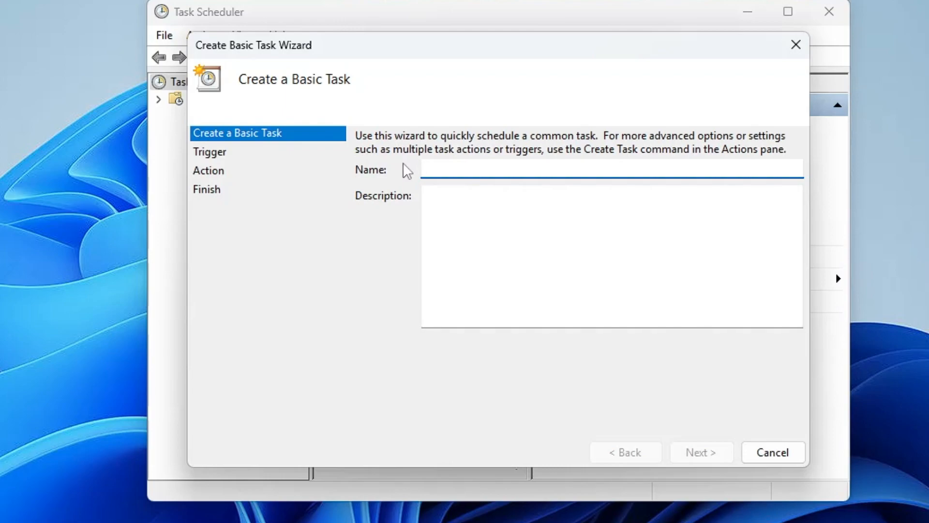
Step: Name the task 'Automatic shutdown' and advance to the trigger step with Daily selected
type("Automatic shutdown")
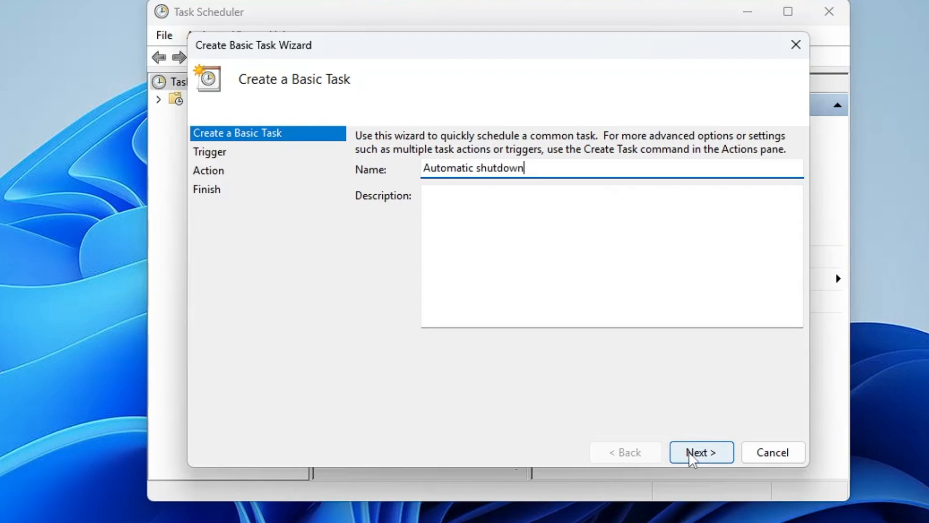
left_click(701, 452)
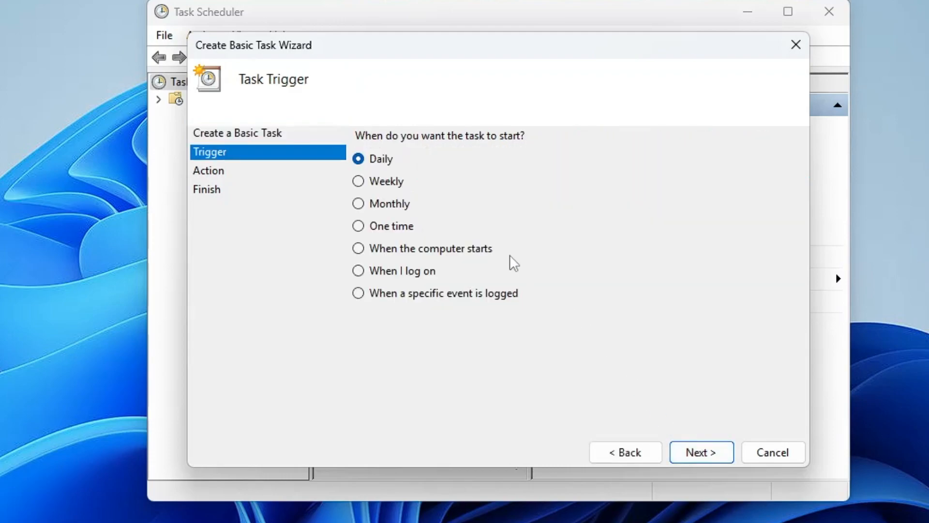
mouse_move(435, 146)
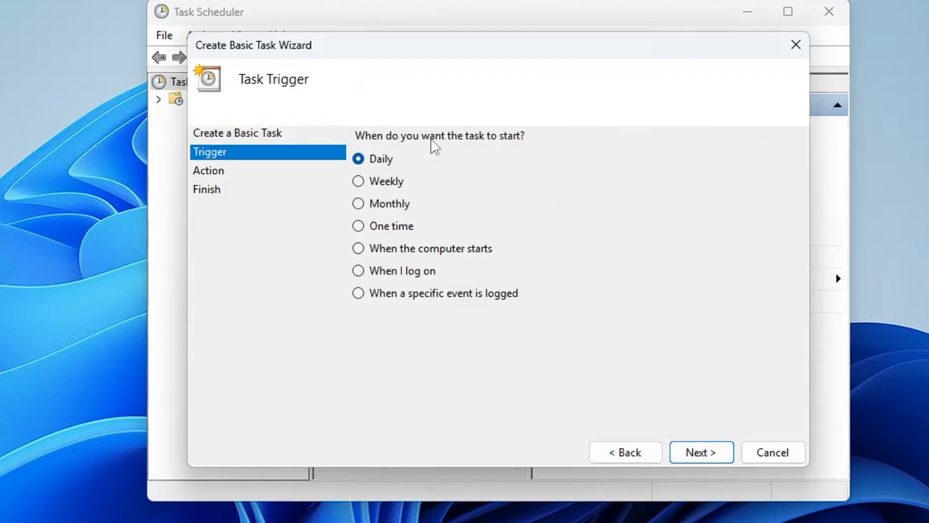
mouse_move(480, 140)
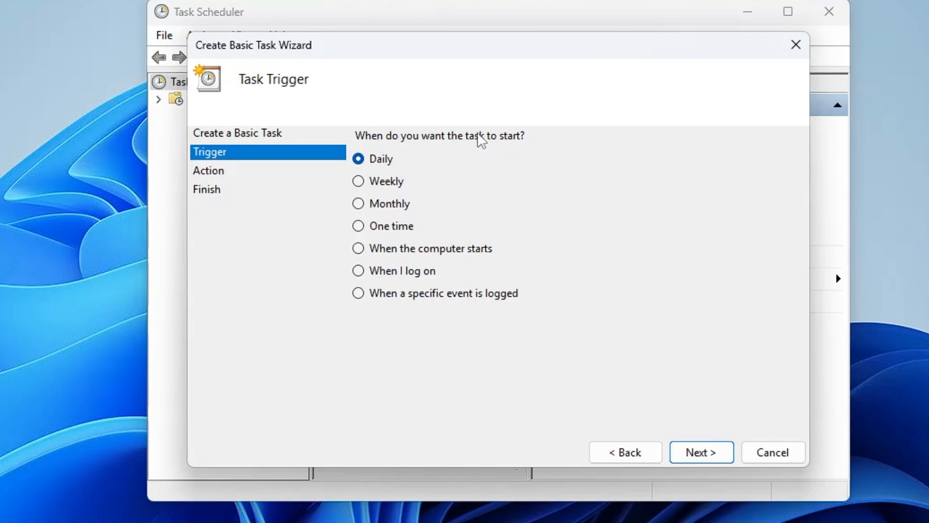
mouse_move(377, 205)
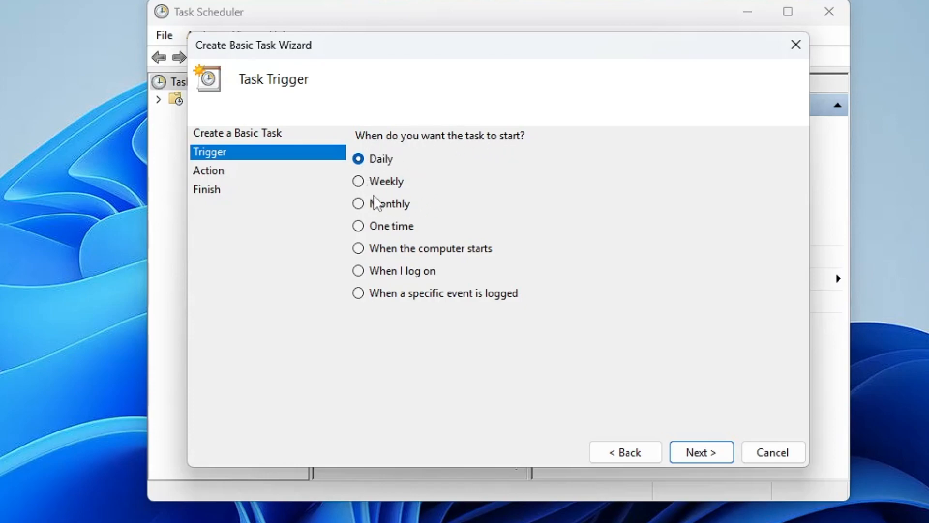
mouse_move(392, 194)
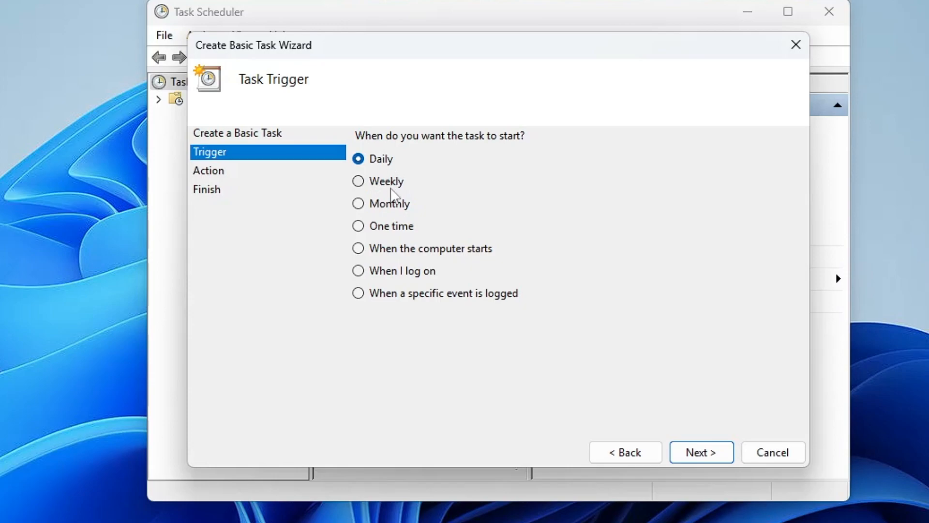
mouse_move(391, 264)
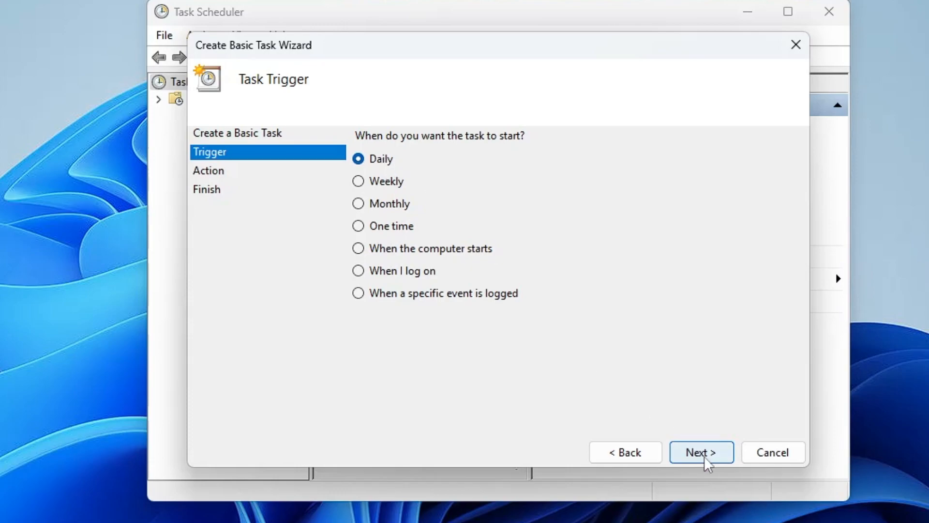
Step: Confirm the Daily trigger and set its start time to 12:00 AM, recurring every 1 day
left_click(701, 452)
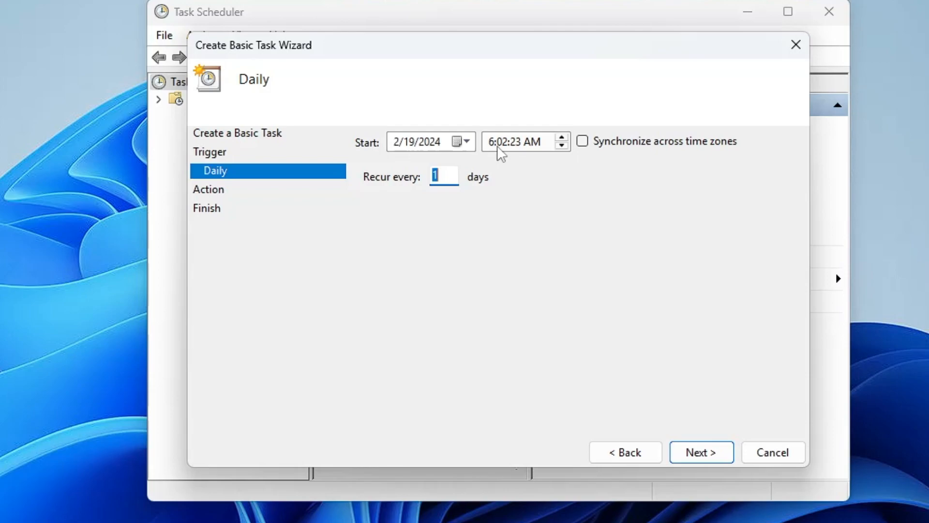
left_click(490, 142)
type("12")
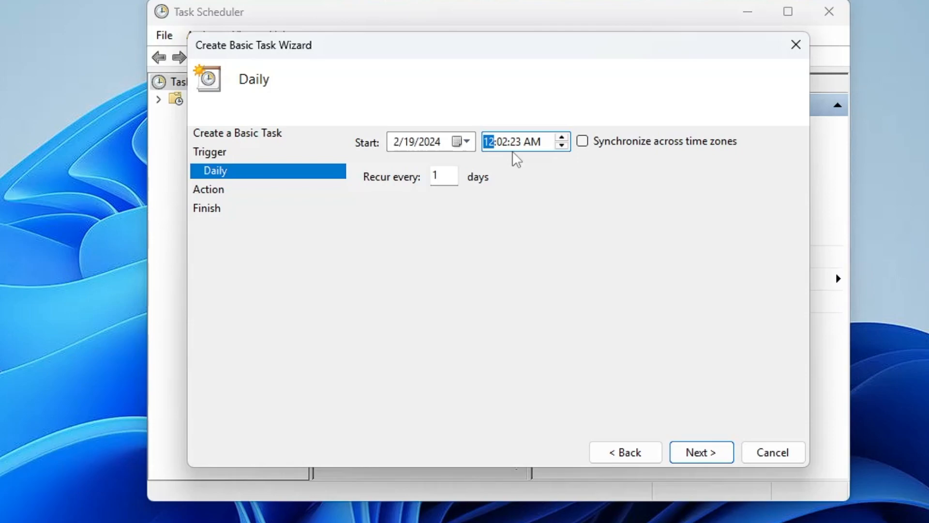
left_click(505, 141)
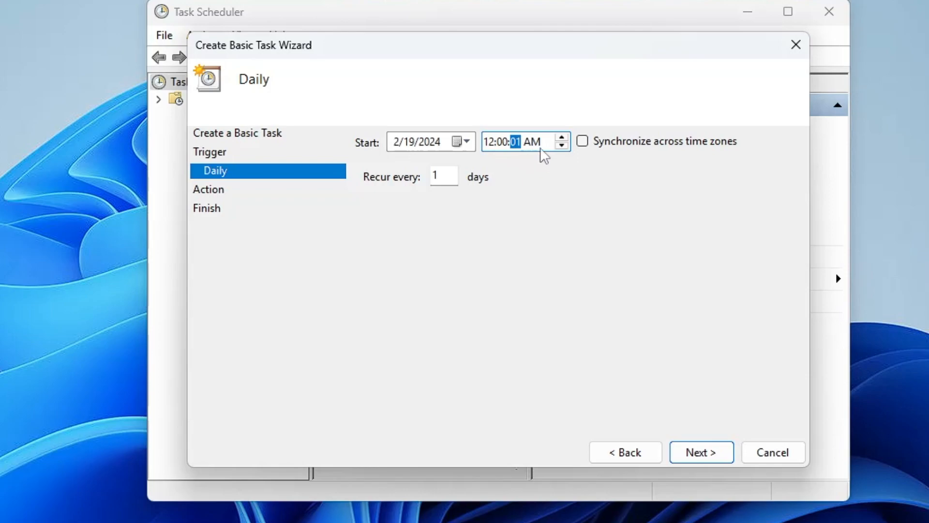
mouse_move(535, 166)
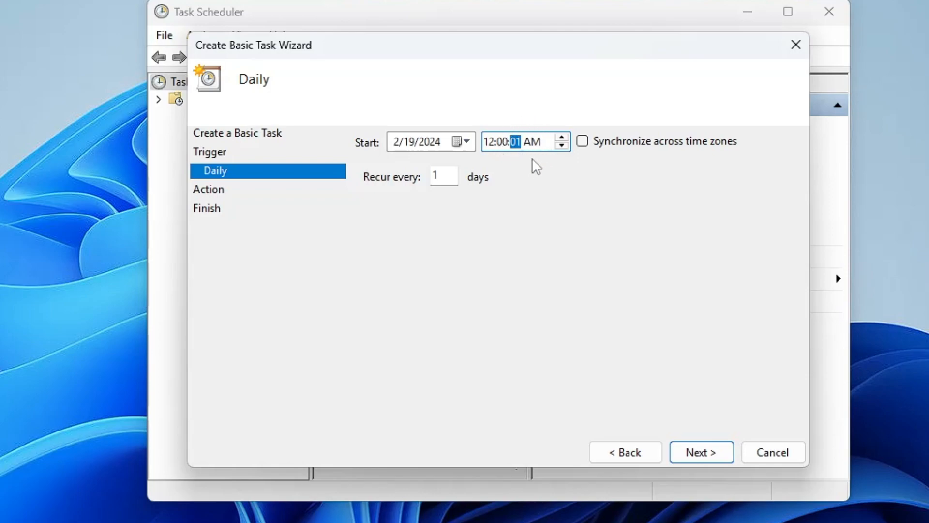
mouse_move(515, 169)
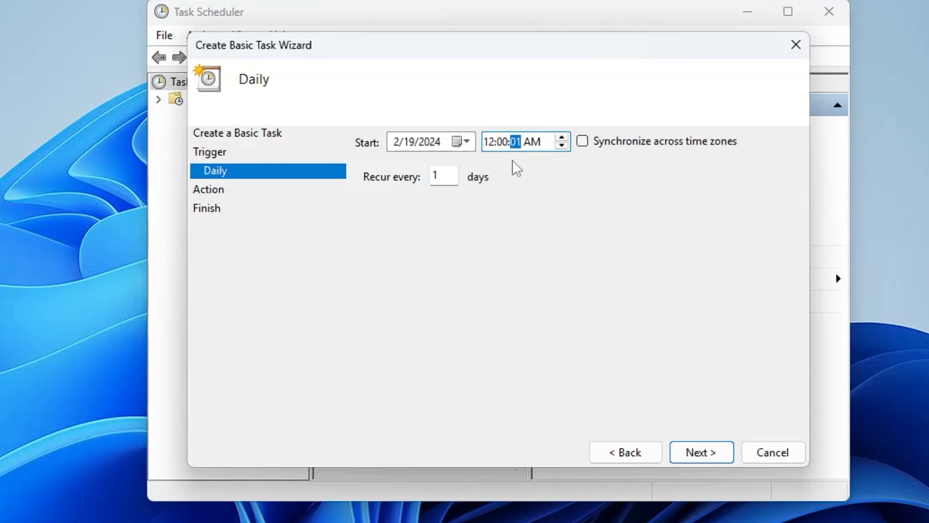
mouse_move(476, 200)
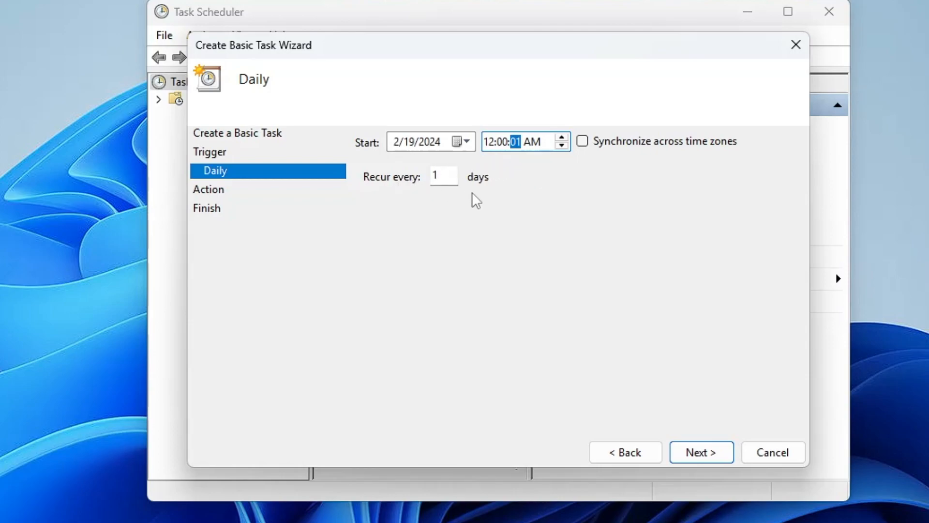
mouse_move(539, 292)
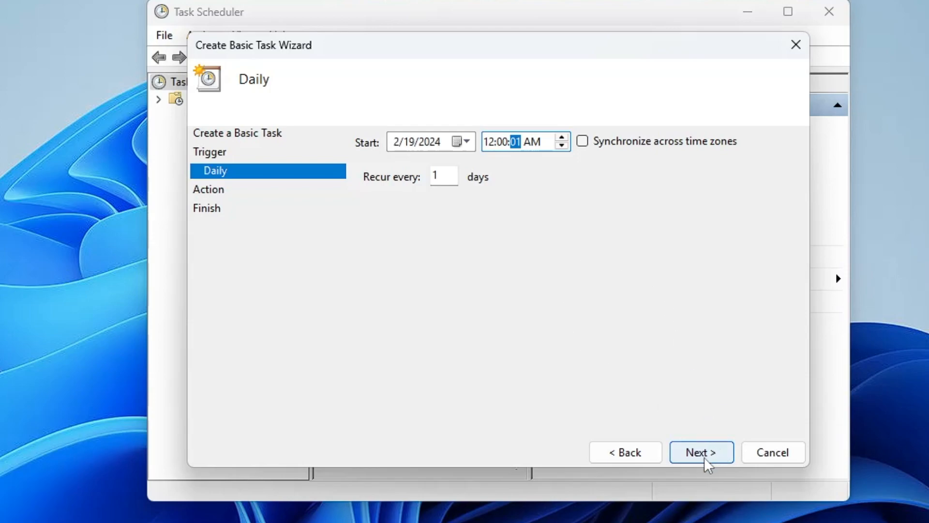
Step: Set the action to start the program 'shutdown' with arguments '/s /f /t0'
left_click(701, 452)
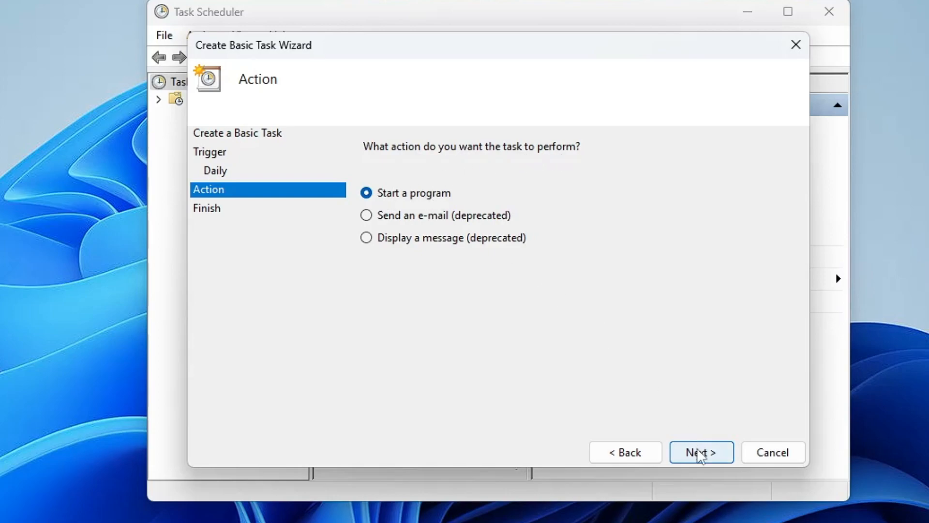
left_click(701, 452)
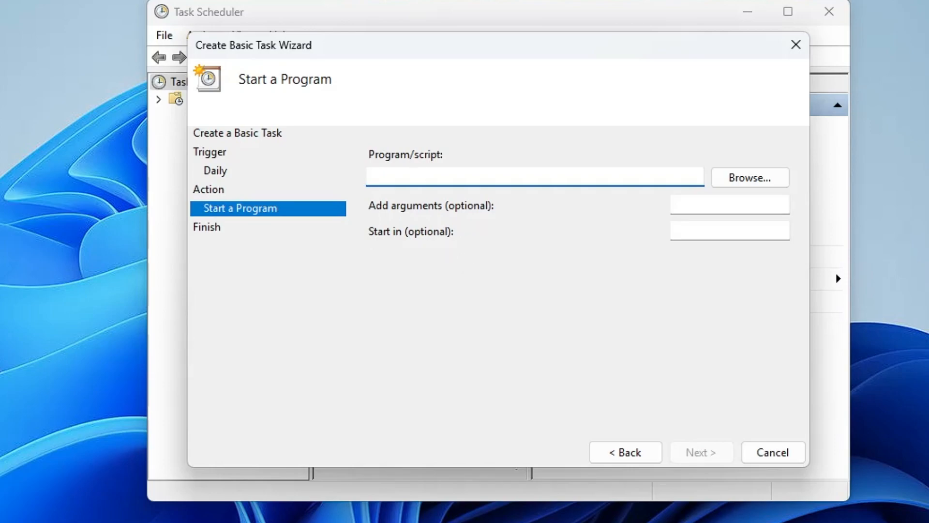
type("shutdown")
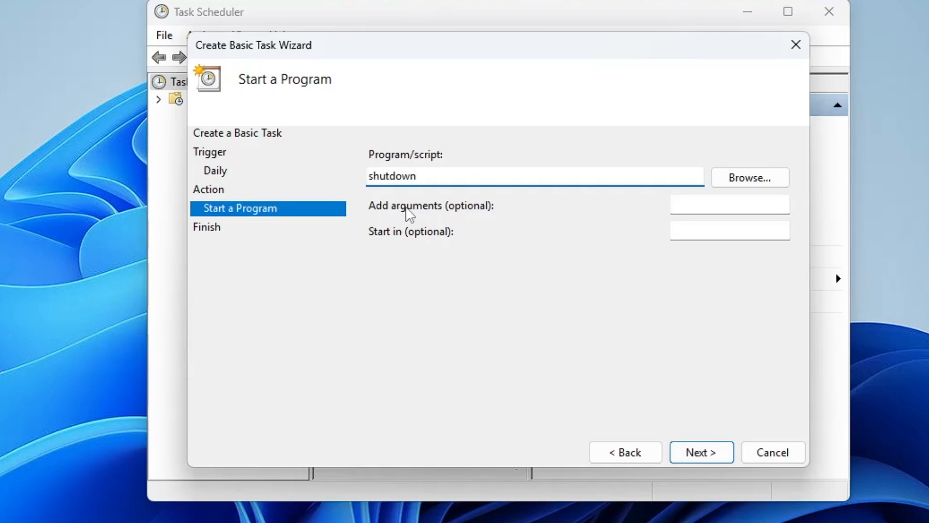
left_click(729, 203)
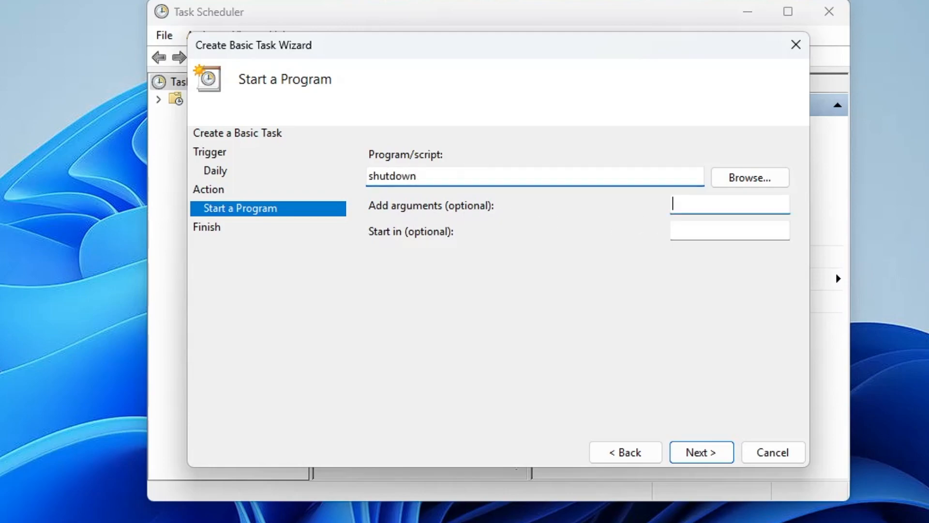
type("/s /f")
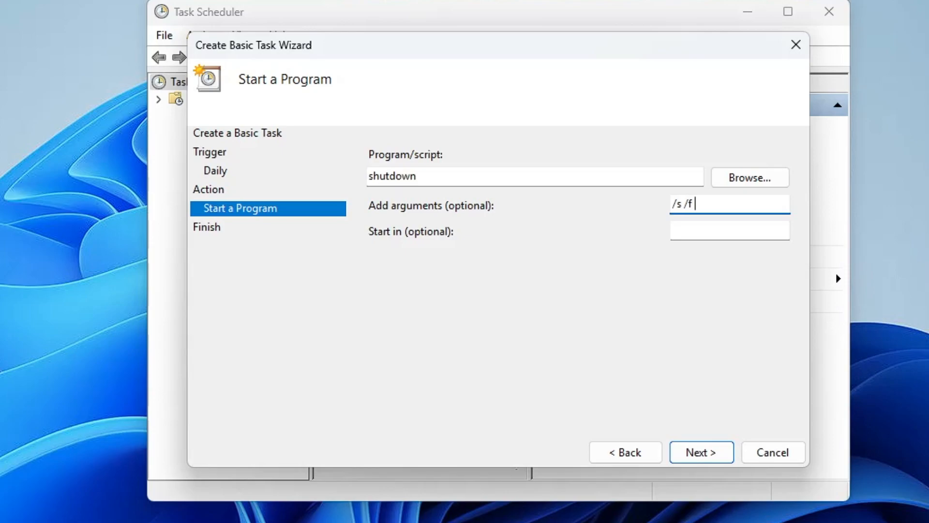
type("/t")
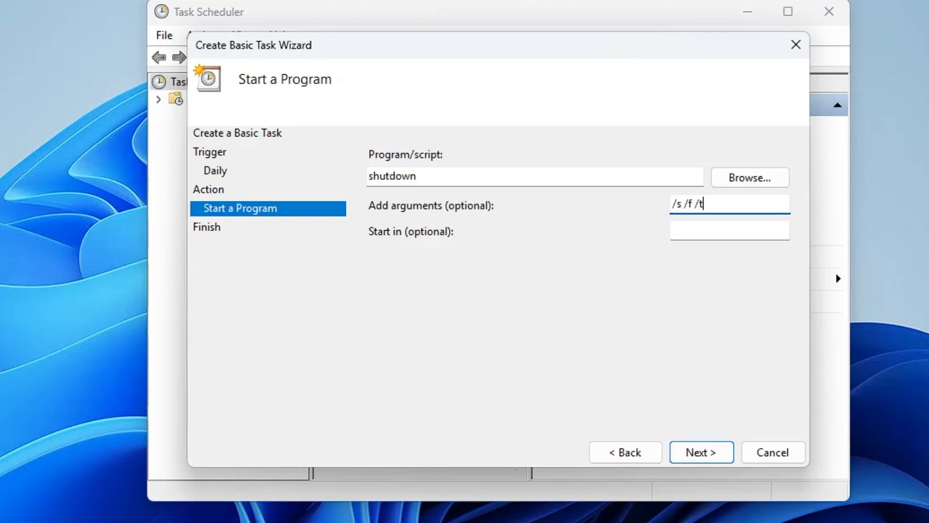
type("0")
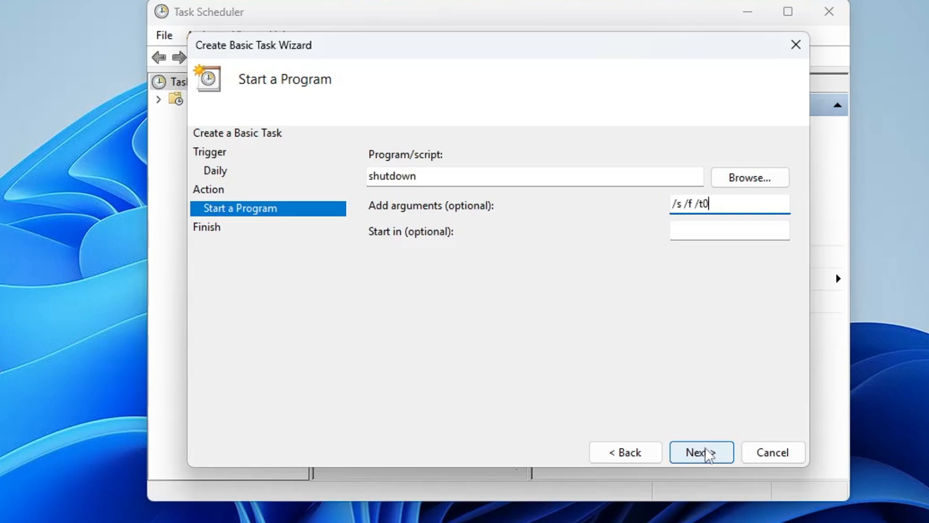
Step: Review the summary and finish, creating the Automatic shutdown task
left_click(700, 452)
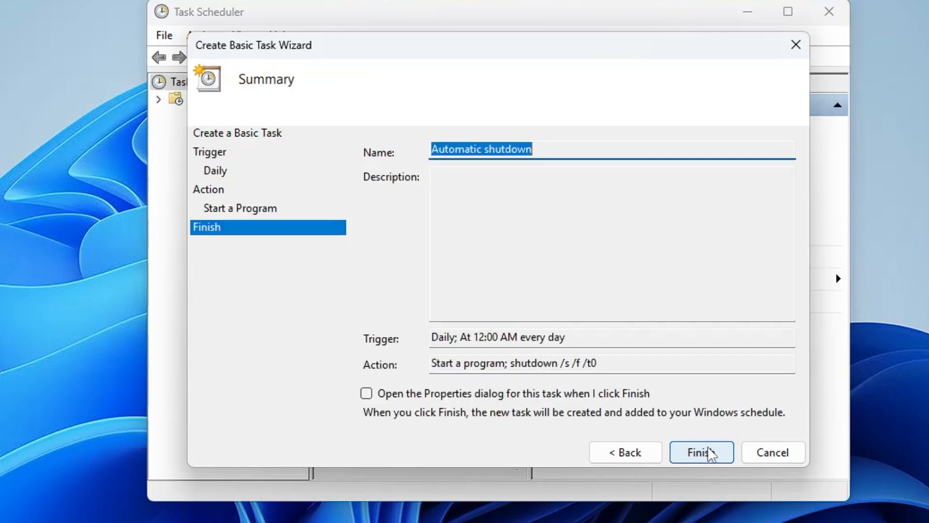
left_click(701, 452)
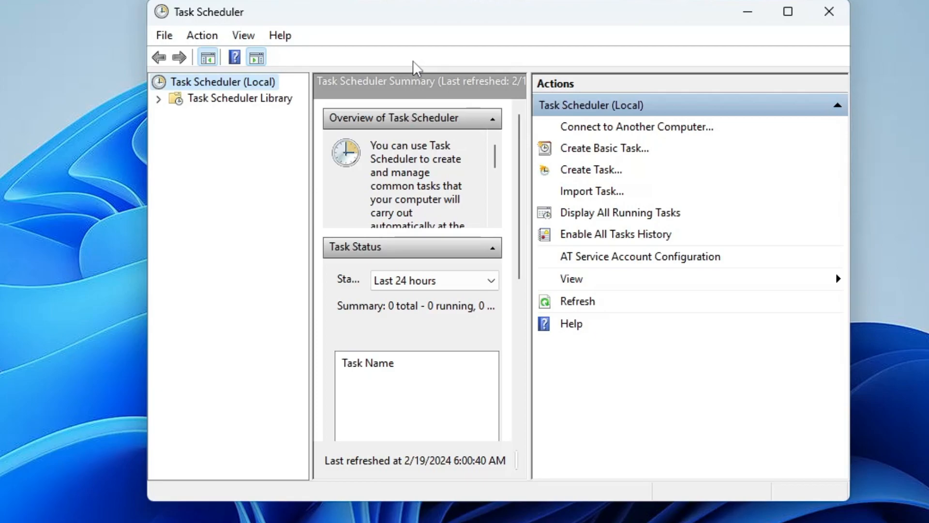
mouse_move(313, 111)
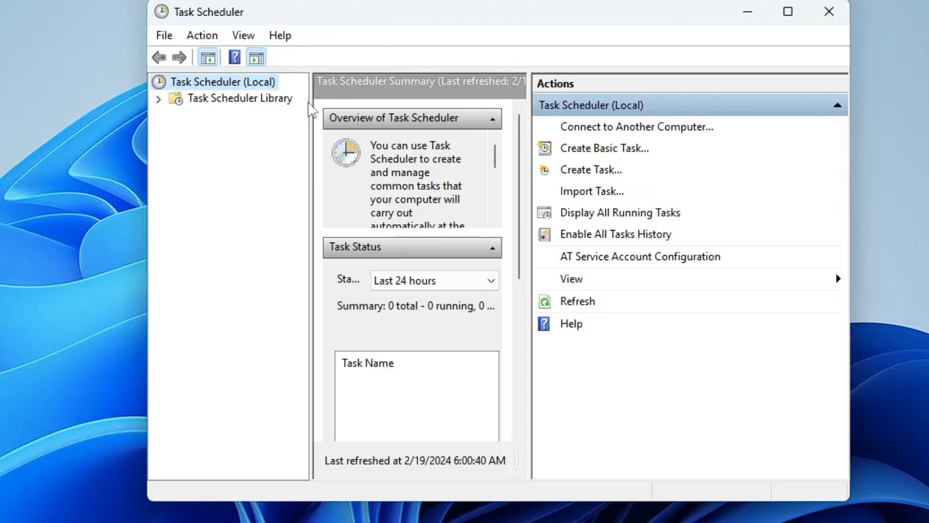
mouse_move(212, 109)
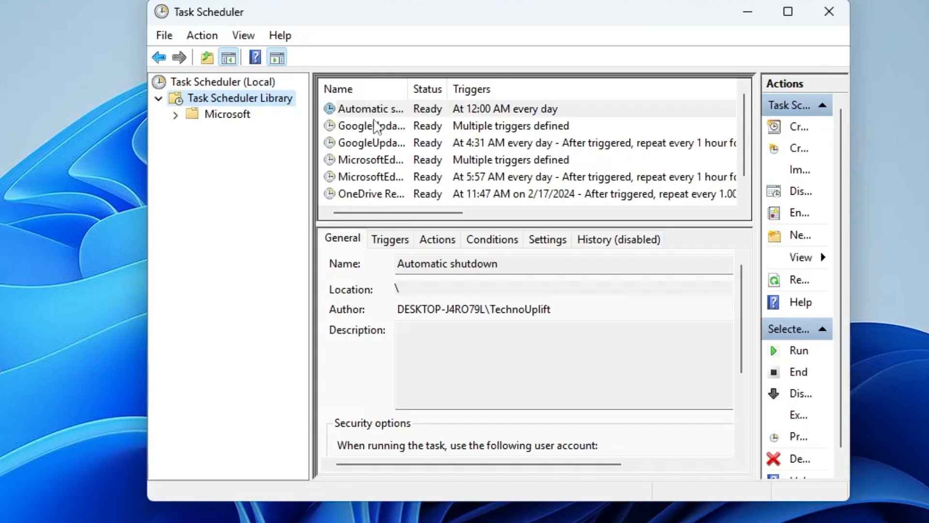
Step: Inspect the Automatic shutdown task's properties and Triggers in the Task Scheduler Library, then close them
left_click(371, 108)
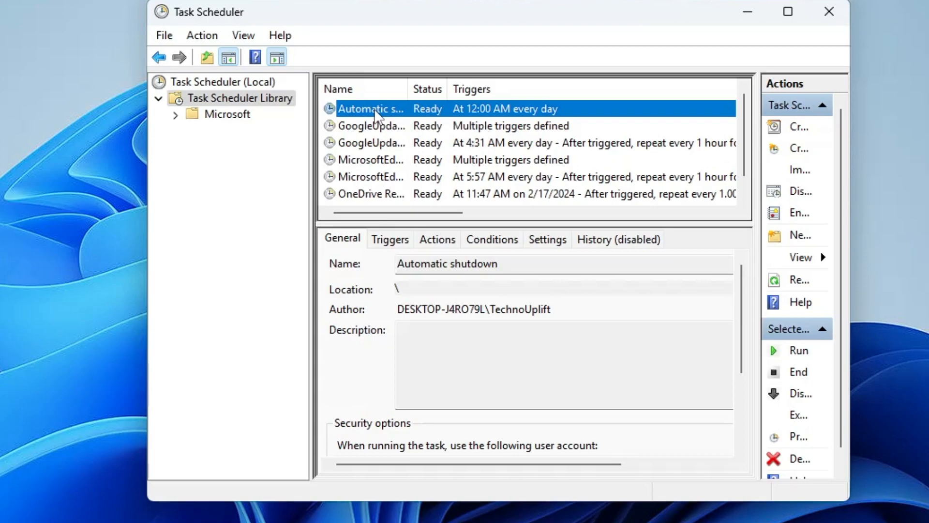
double_click(370, 108)
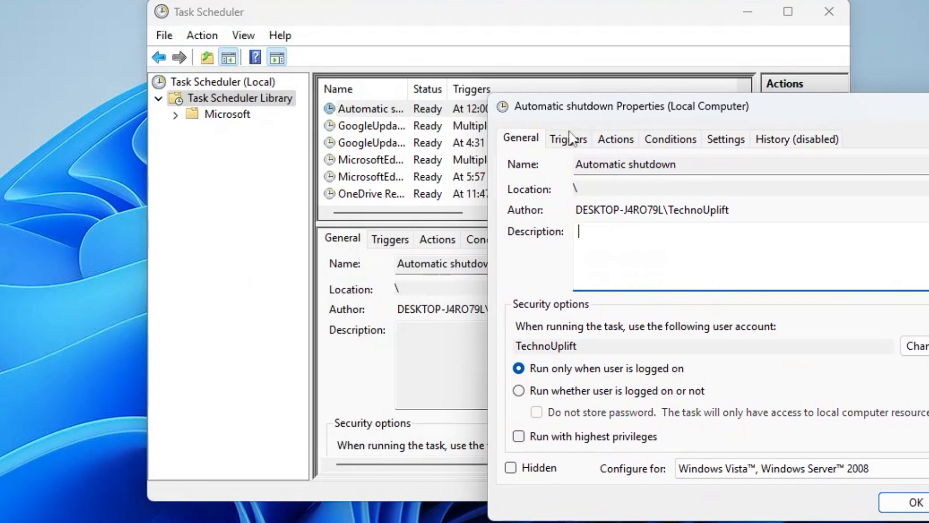
left_click(567, 138)
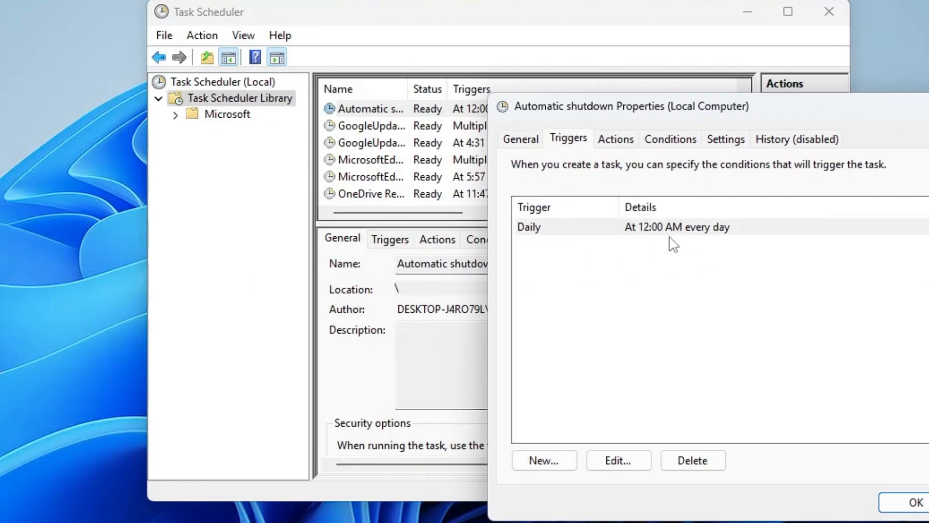
left_click(915, 503)
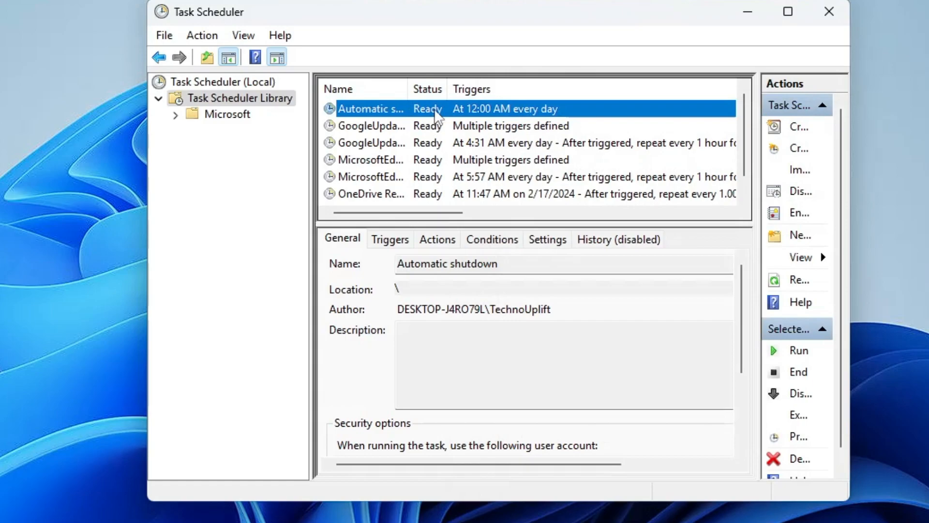
right_click(371, 108)
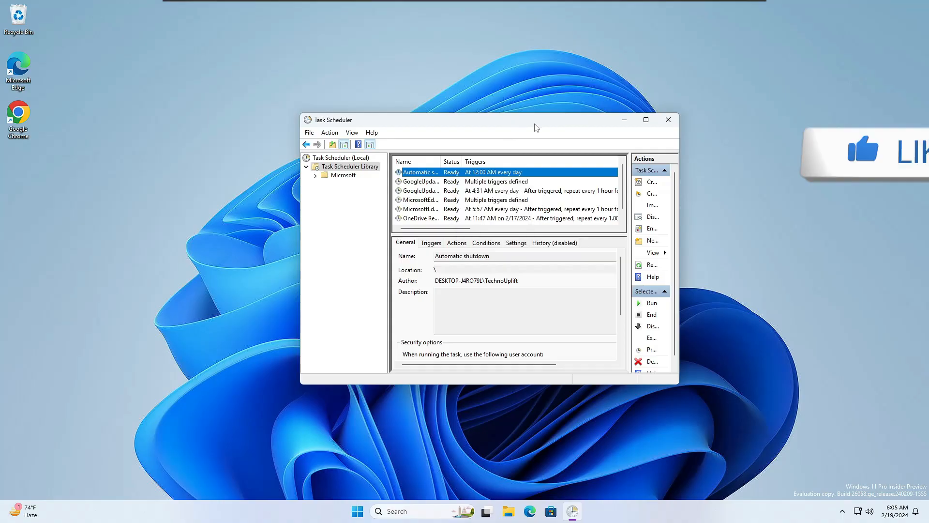
Step: Close Task Scheduler, returning to the Windows desktop
left_click(668, 119)
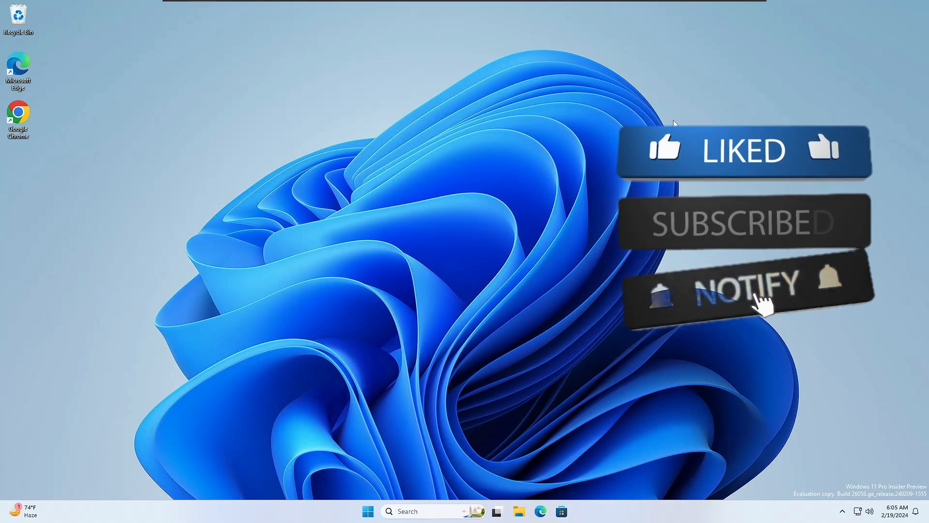
left_click(737, 291)
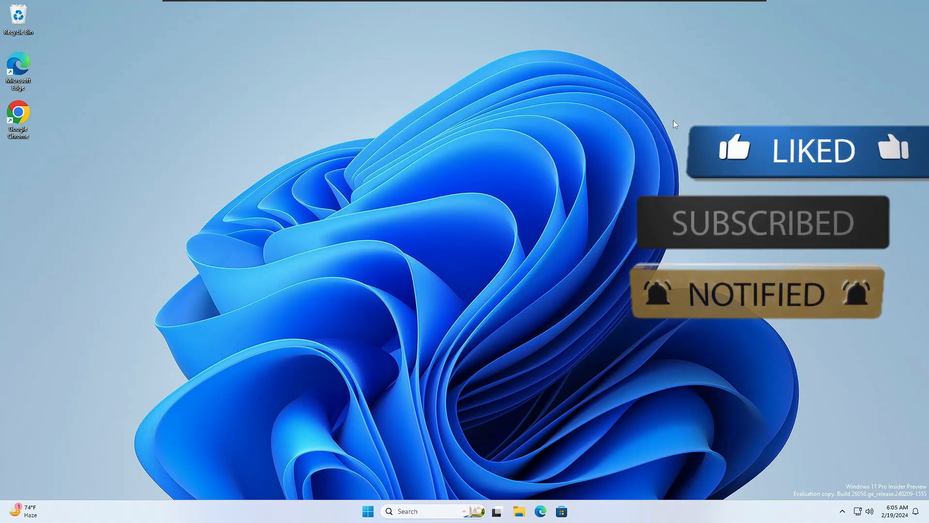